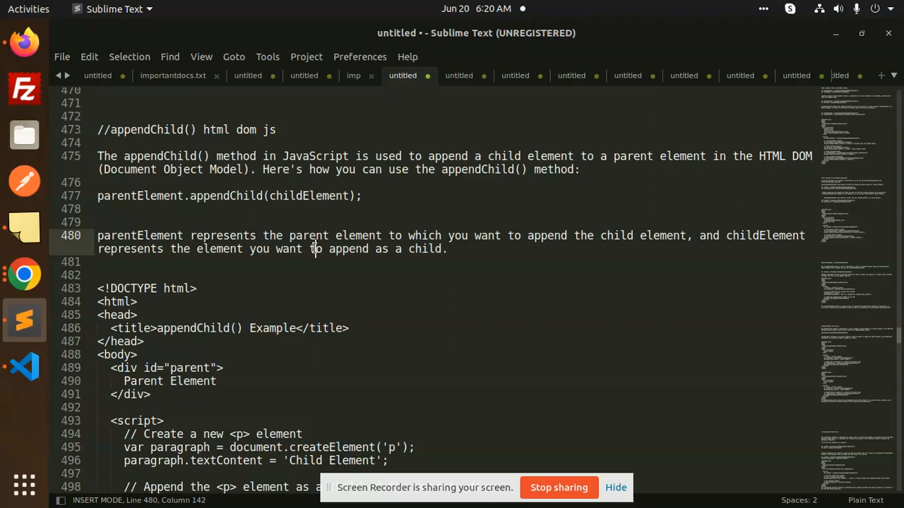
pyautogui.moveTo(156, 173)
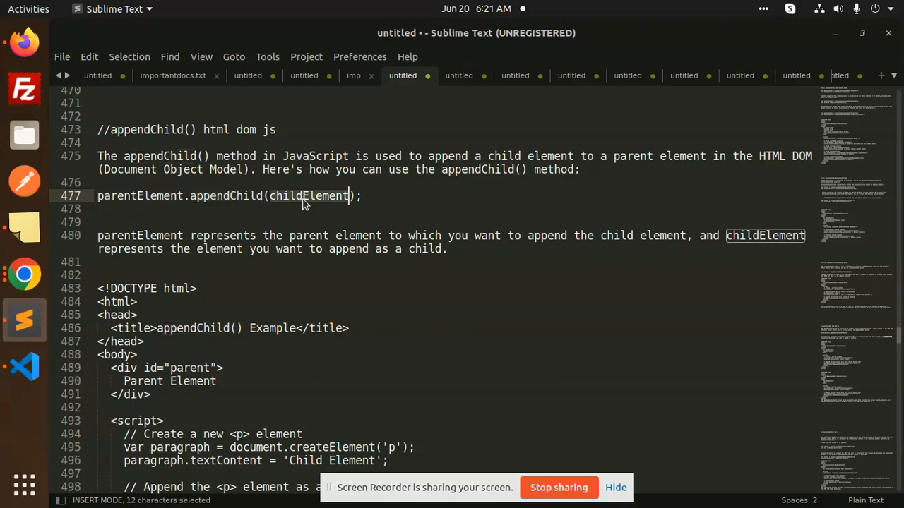
# Highlight the parent div id and the createElement call while explaining how the paragraph is created
pyautogui.scroll(-3)
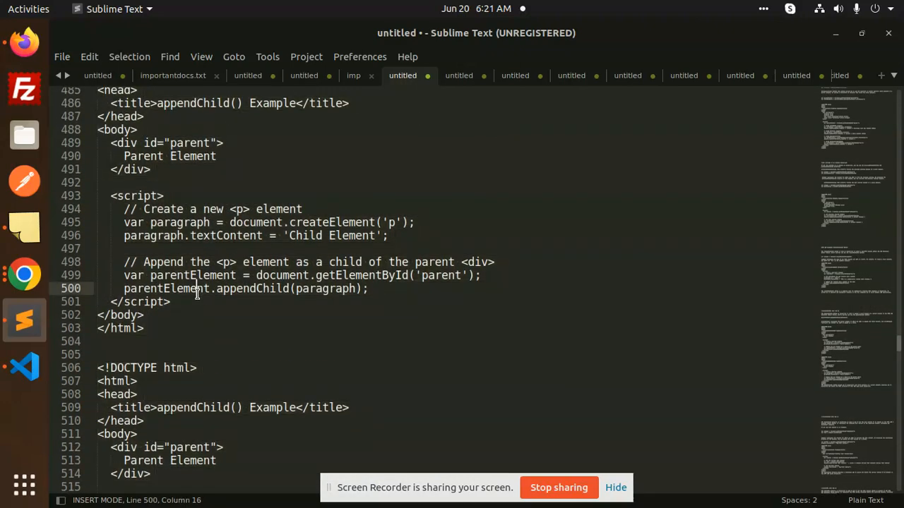
pyautogui.scroll(-3)
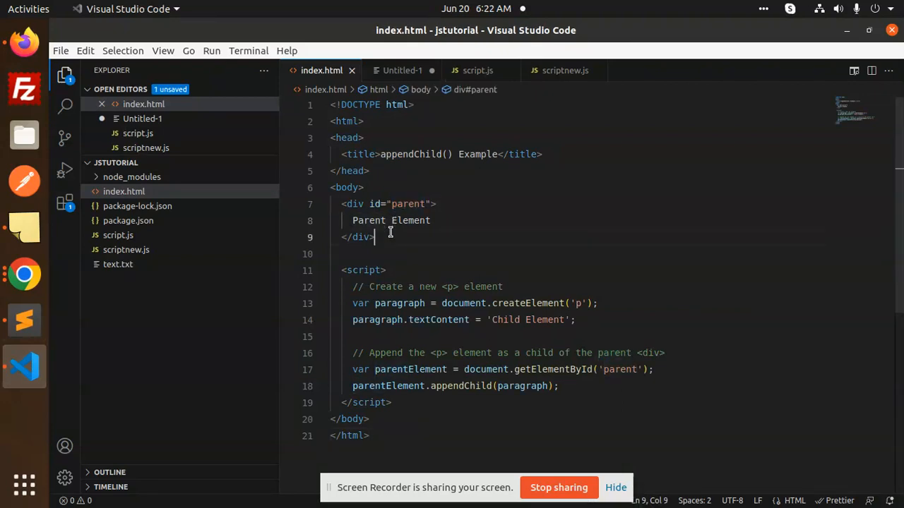
pyautogui.doubleClick(410, 204)
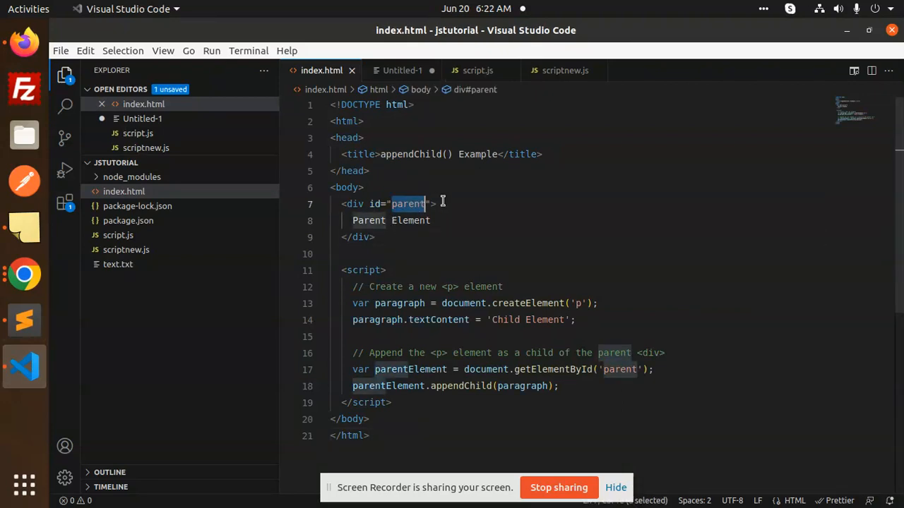
pyautogui.moveTo(378, 204)
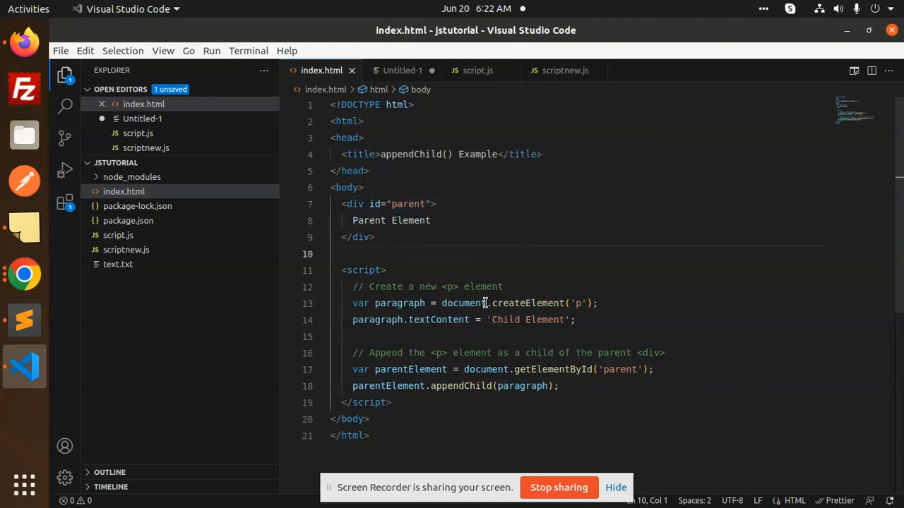
pyautogui.doubleClick(528, 303)
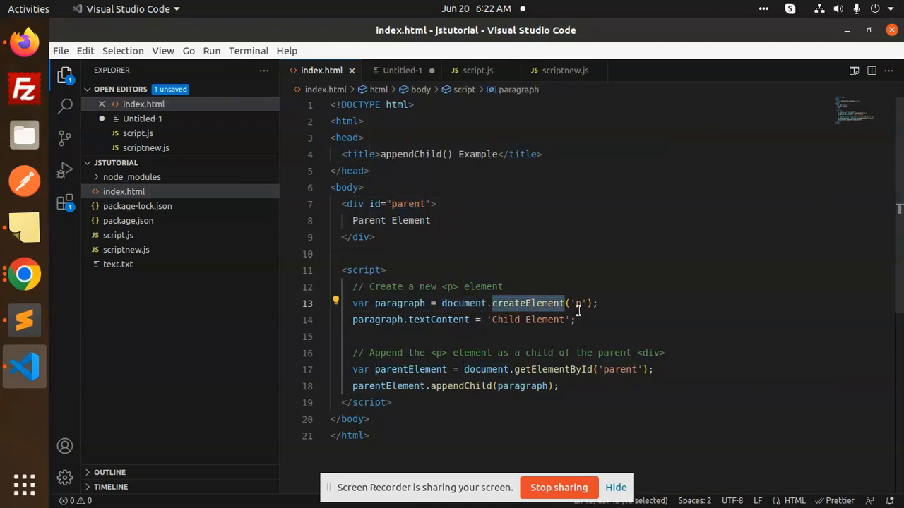
pyautogui.click(523, 320)
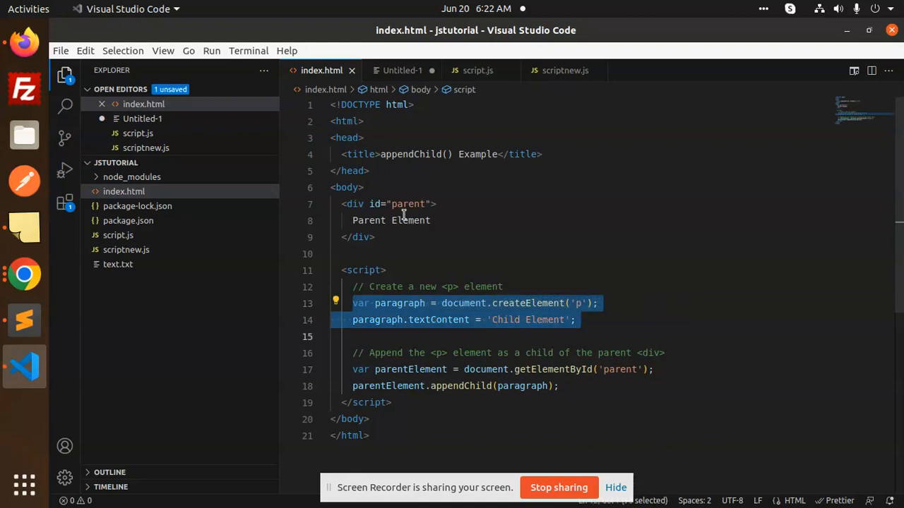
pyautogui.doubleClick(406, 204)
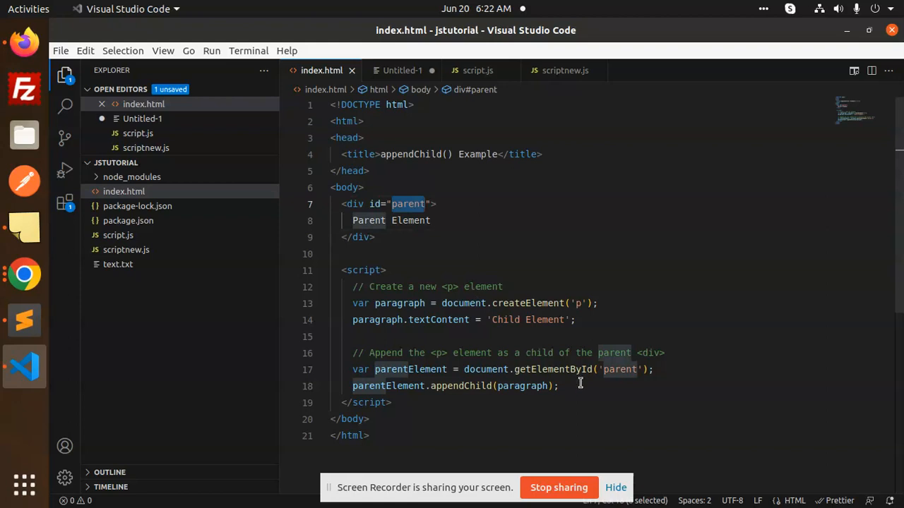
# Highlight the getElementById and appendChild lines while explaining how the child is attached to the parent
pyautogui.doubleClick(620, 369)
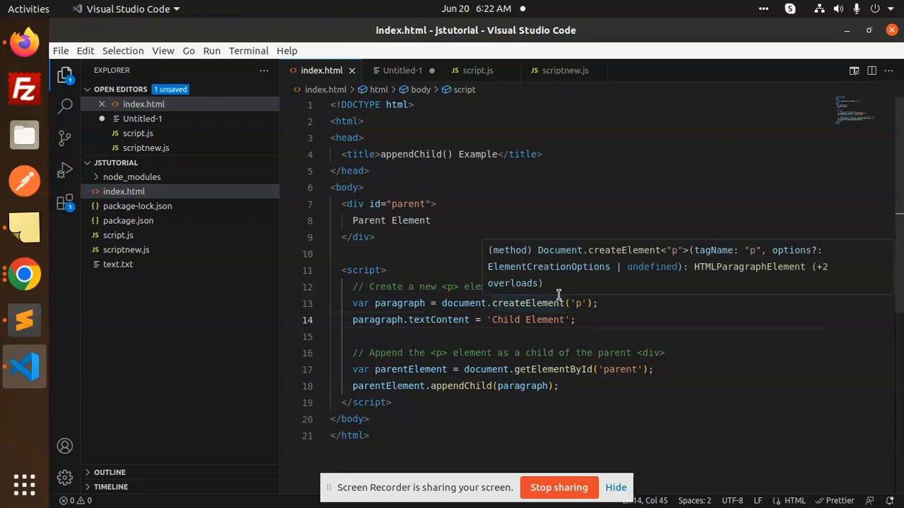
pyautogui.click(389, 204)
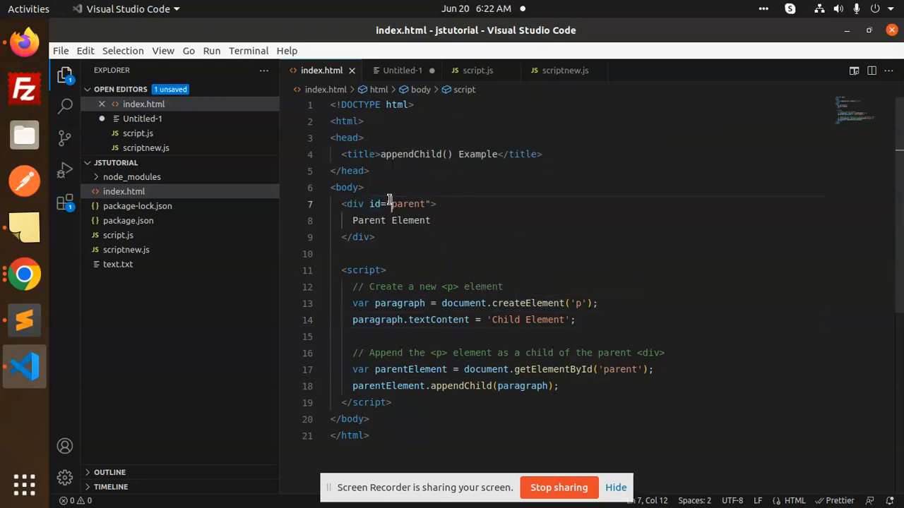
pyautogui.click(376, 220)
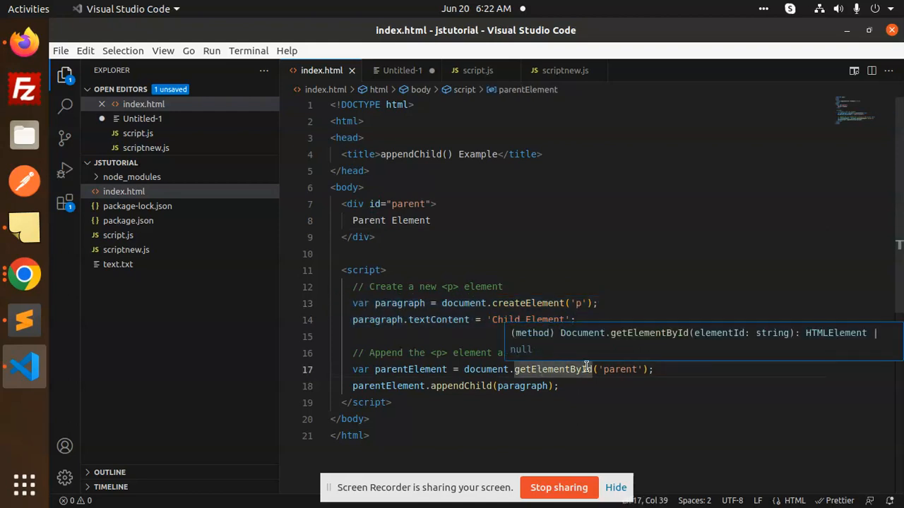
pyautogui.doubleClick(619, 370)
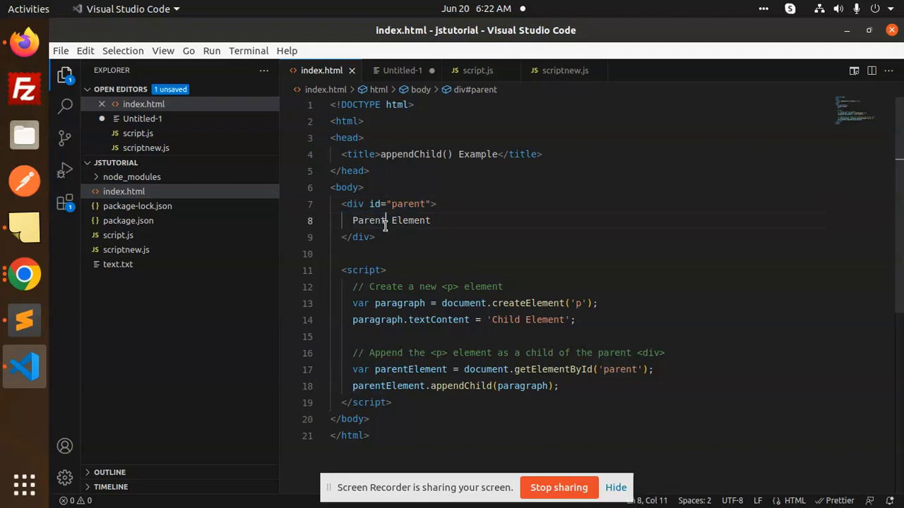
pyautogui.click(446, 385)
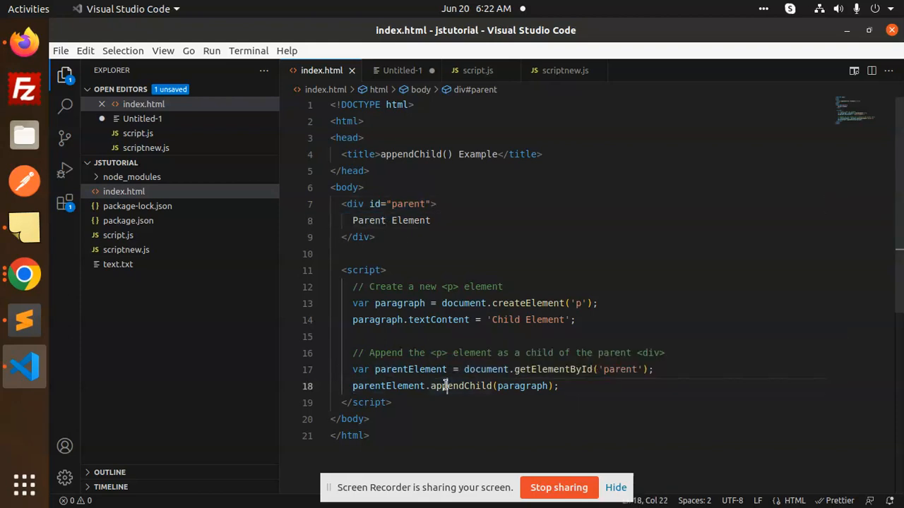
pyautogui.doubleClick(387, 385)
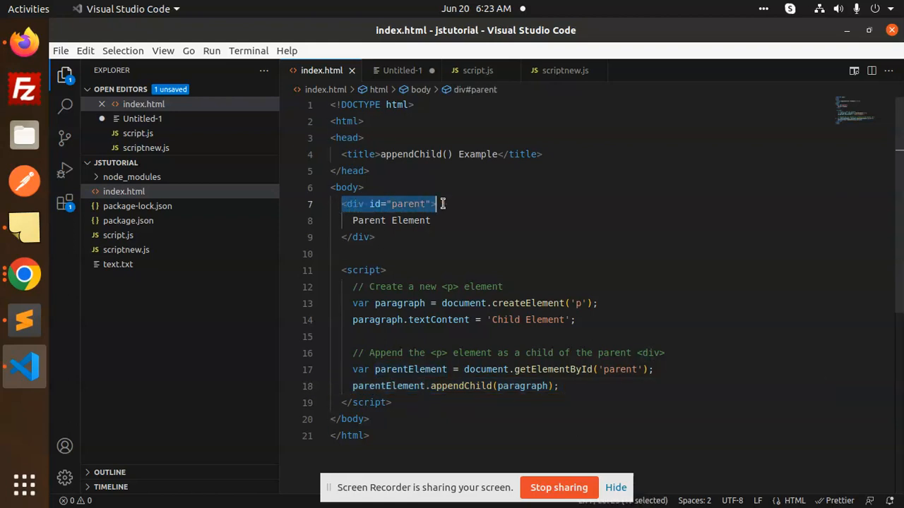
pyautogui.click(542, 370)
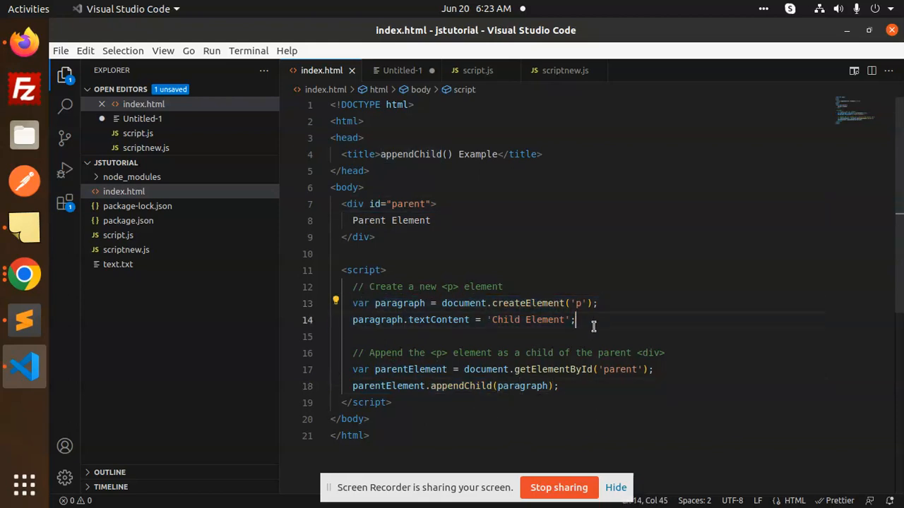
pyautogui.moveTo(23, 320)
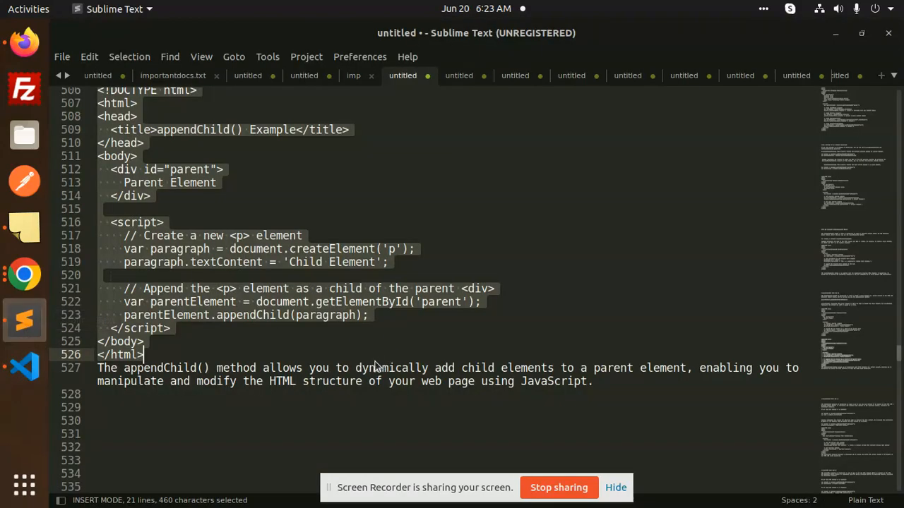
pyautogui.click(261, 368)
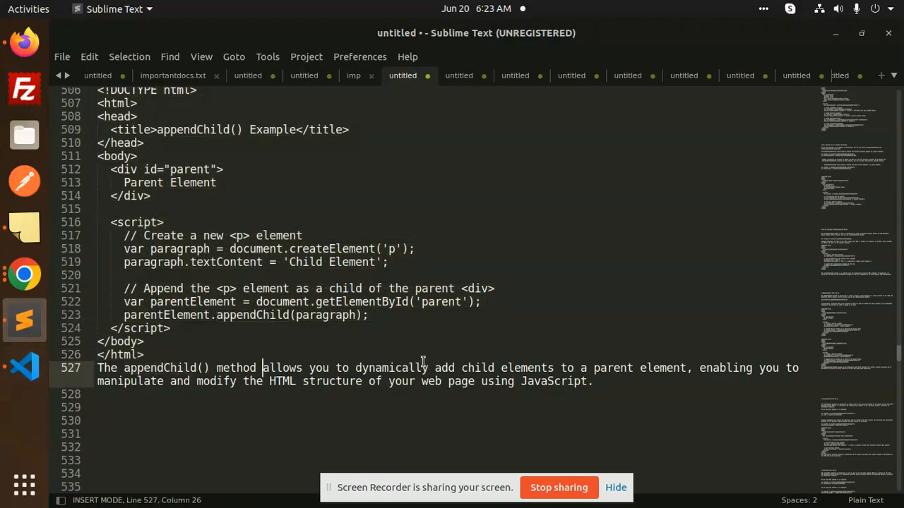
pyautogui.click(653, 368)
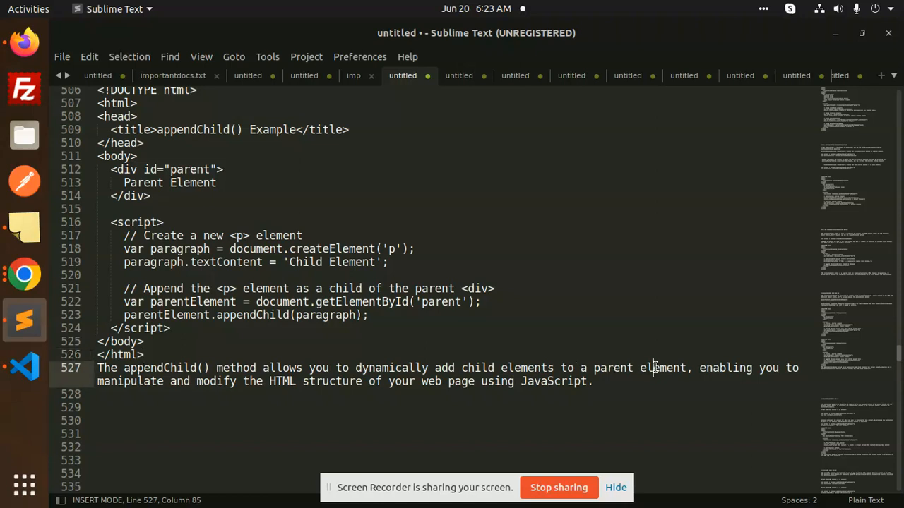
pyautogui.moveTo(489, 262)
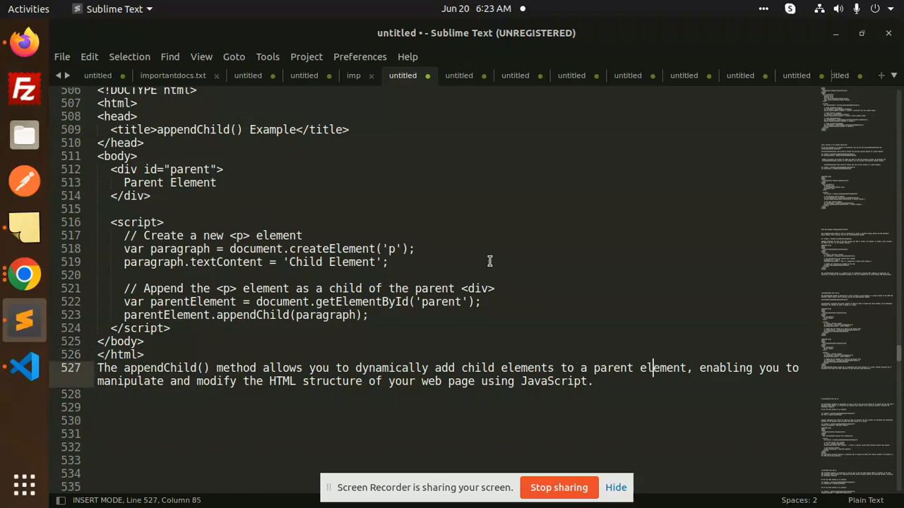
pyautogui.click(518, 367)
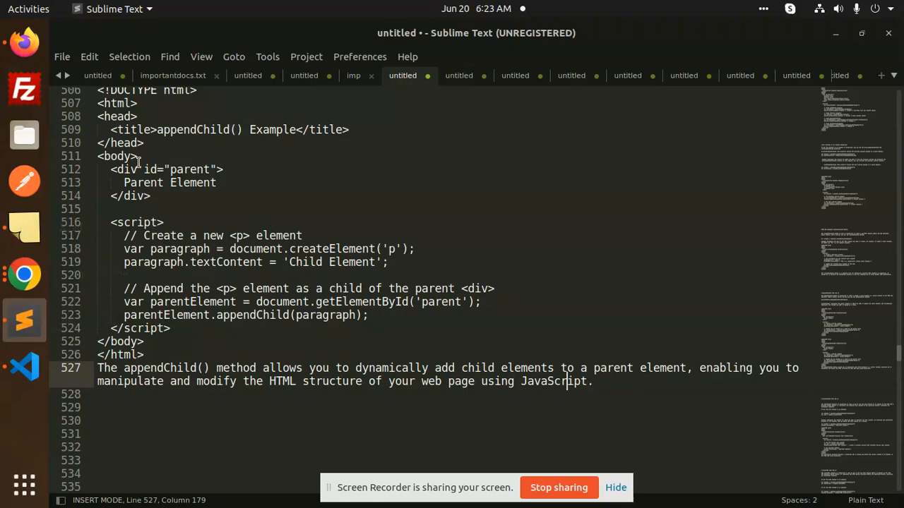
pyautogui.click(24, 366)
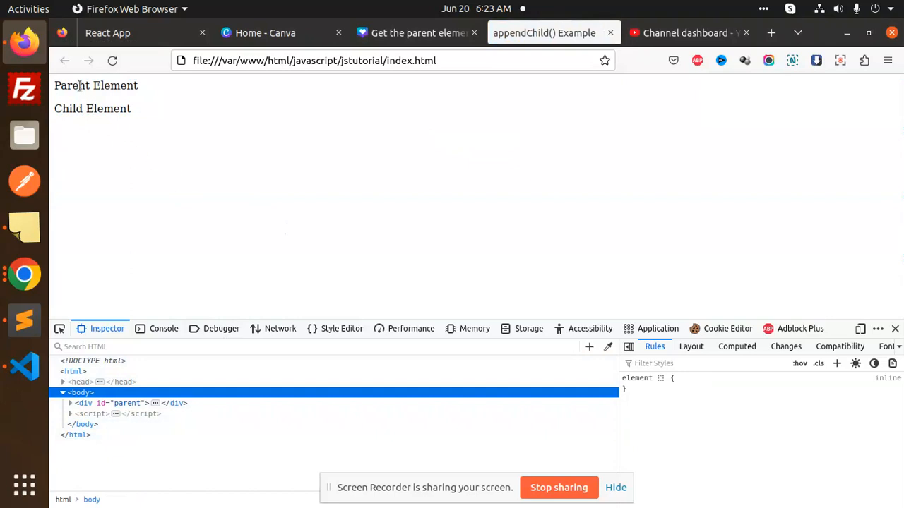
pyautogui.moveTo(83, 403)
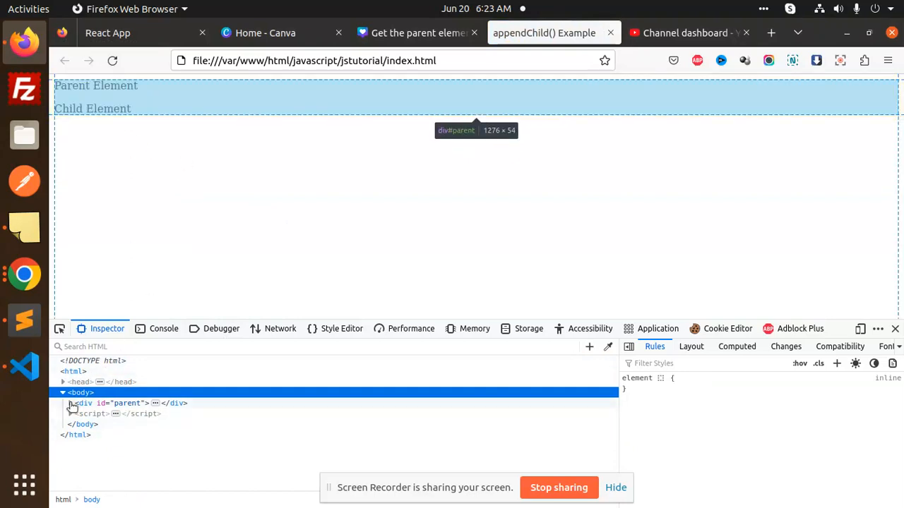
# Expand div id="parent" in the Inspector to reveal the nested Child Element paragraph
pyautogui.click(70, 403)
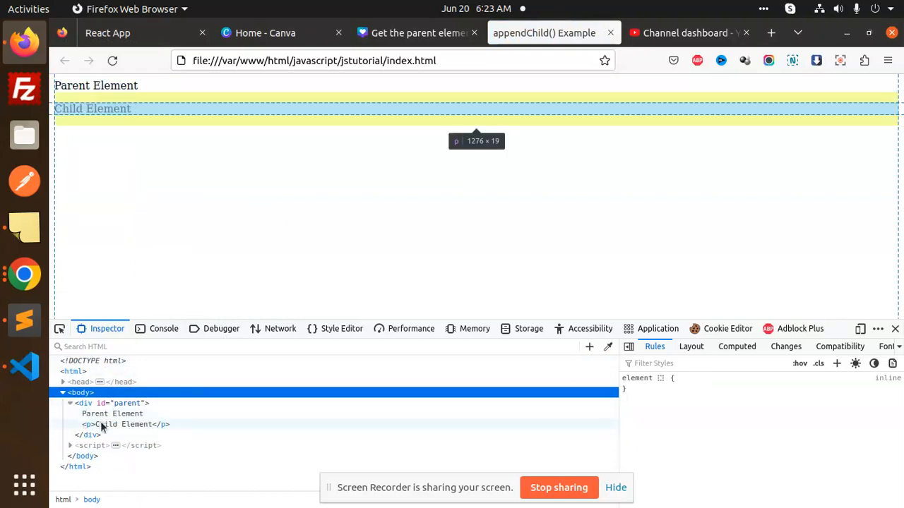
pyautogui.moveTo(188, 229)
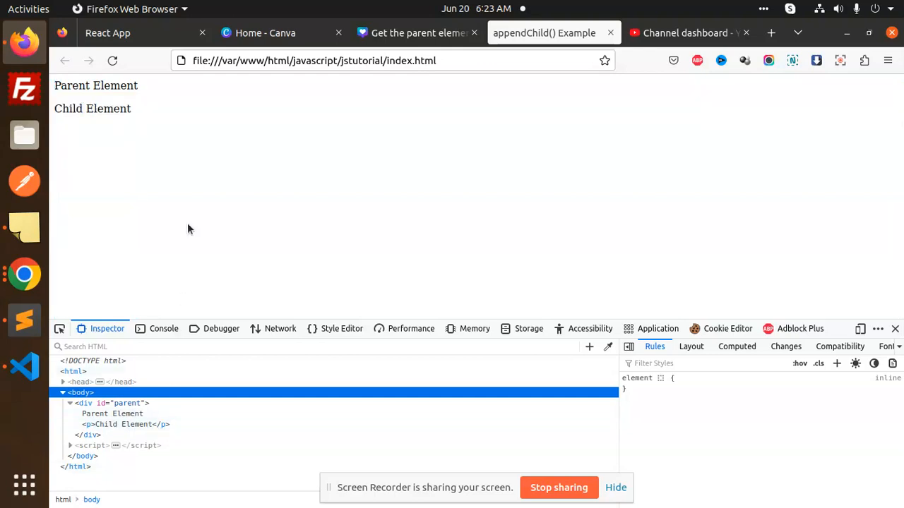
pyautogui.click(24, 366)
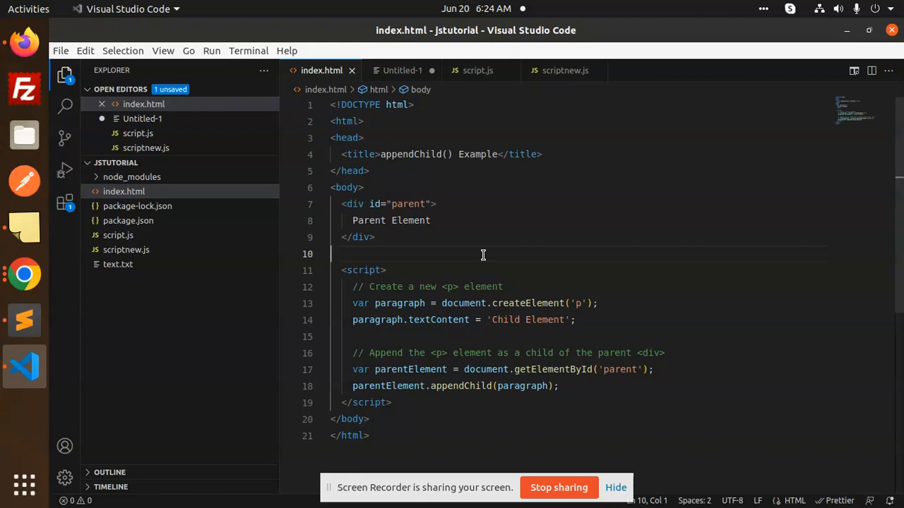
pyautogui.moveTo(520, 369)
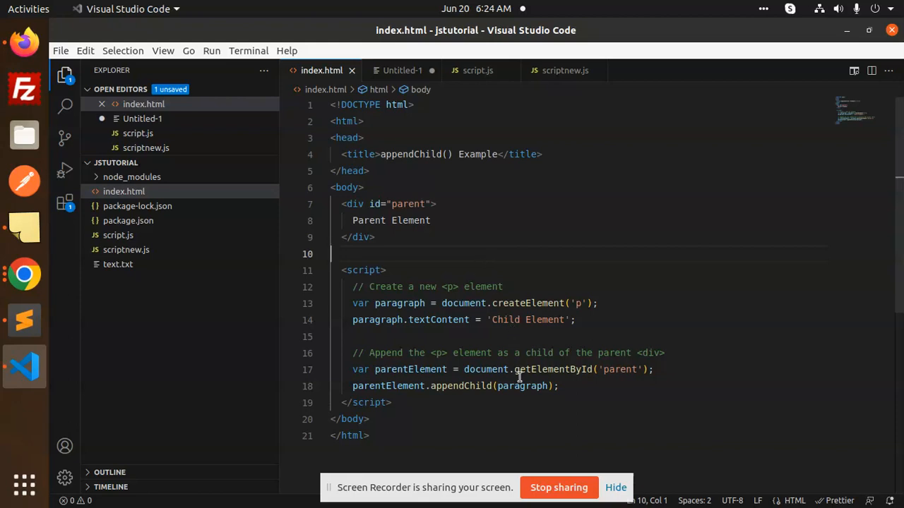